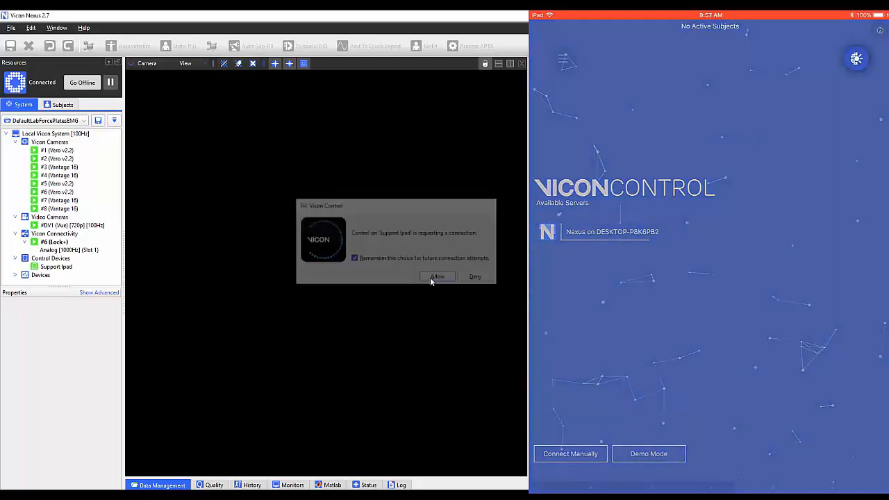
Allow the Support iPad's Vicon Control connection request in Nexus
click(436, 276)
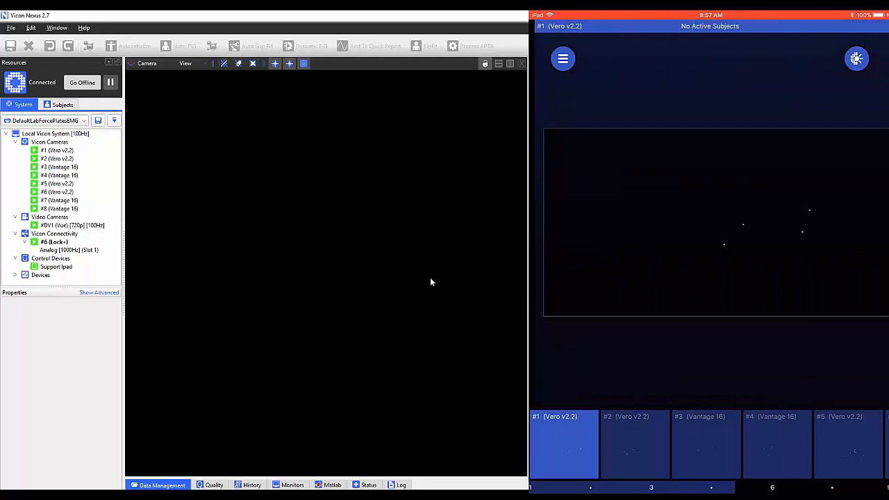
Select camera #5, confirm its strobe intensity reads 100, and show the camera options menu
click(57, 150)
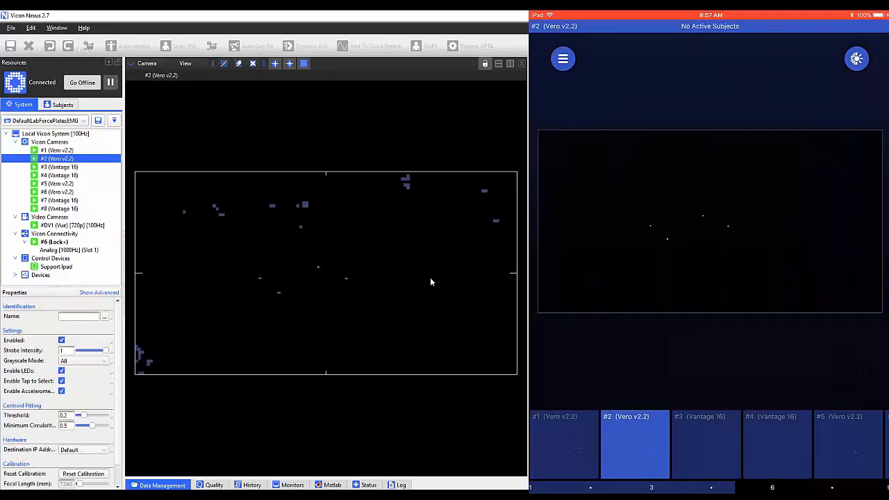
click(58, 183)
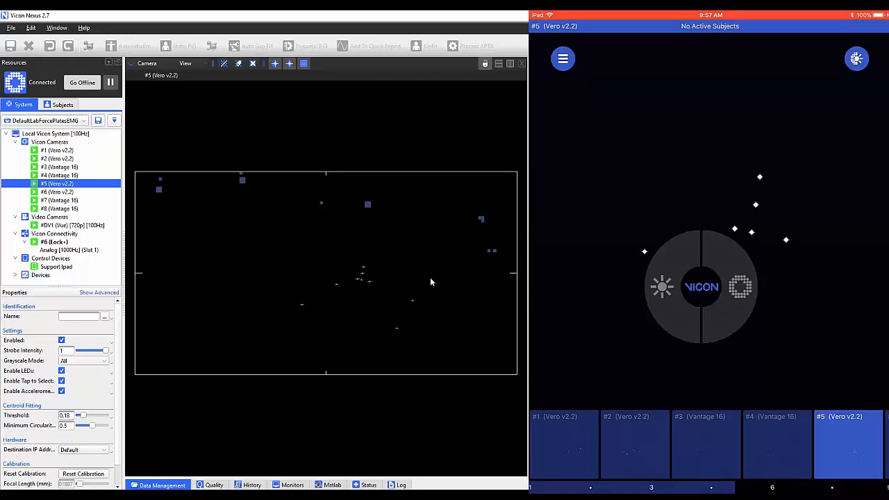
click(661, 287)
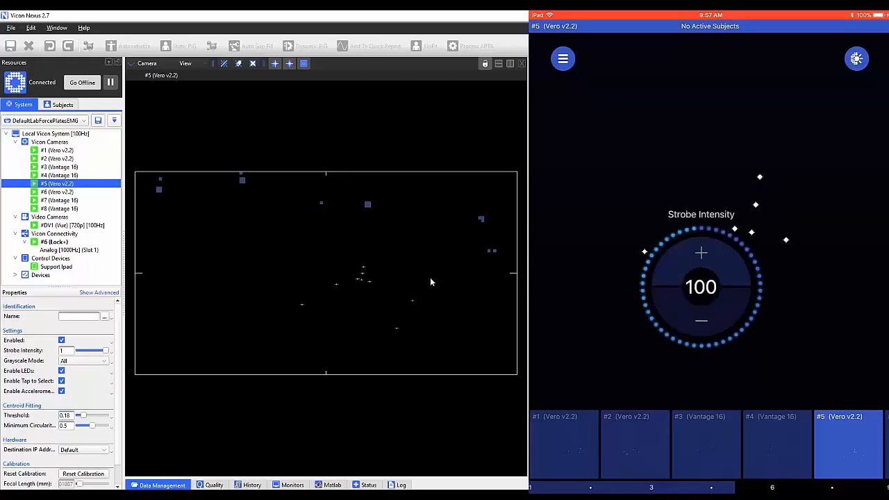
click(700, 319)
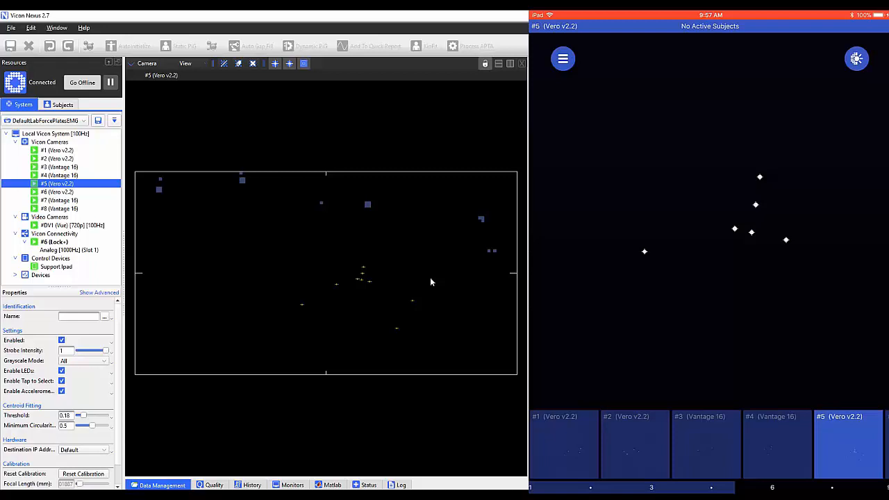
click(563, 58)
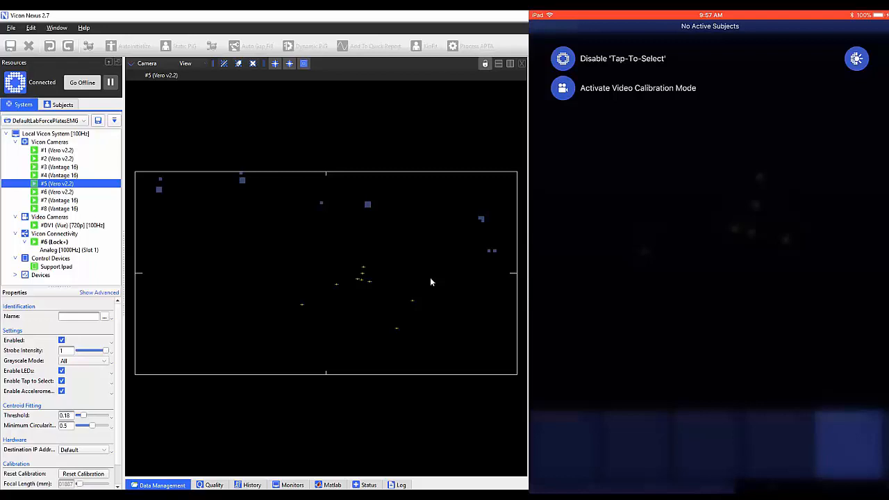
Disable Tap-To-Select and switch the tablet to the Vue video camera feed
click(562, 58)
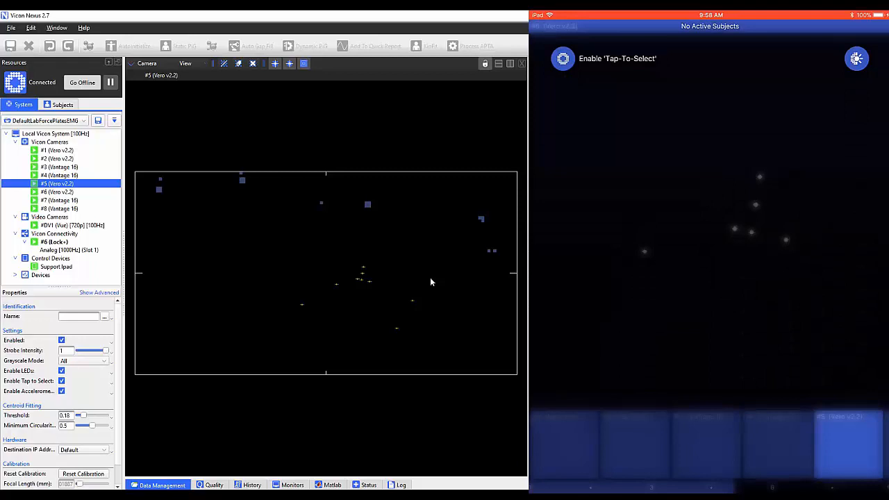
click(563, 58)
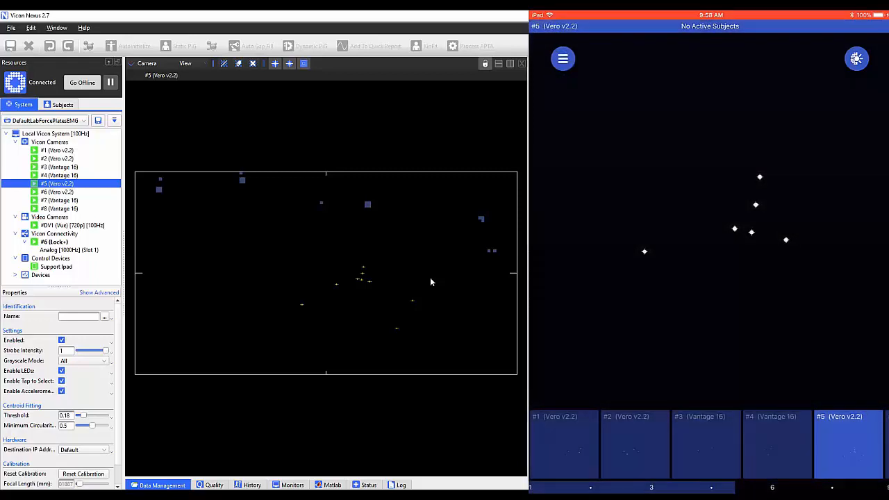
click(61, 370)
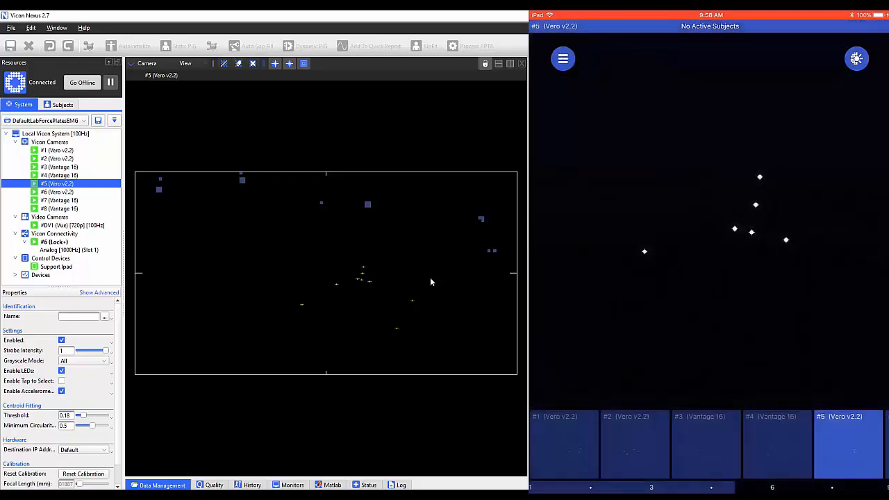
click(61, 381)
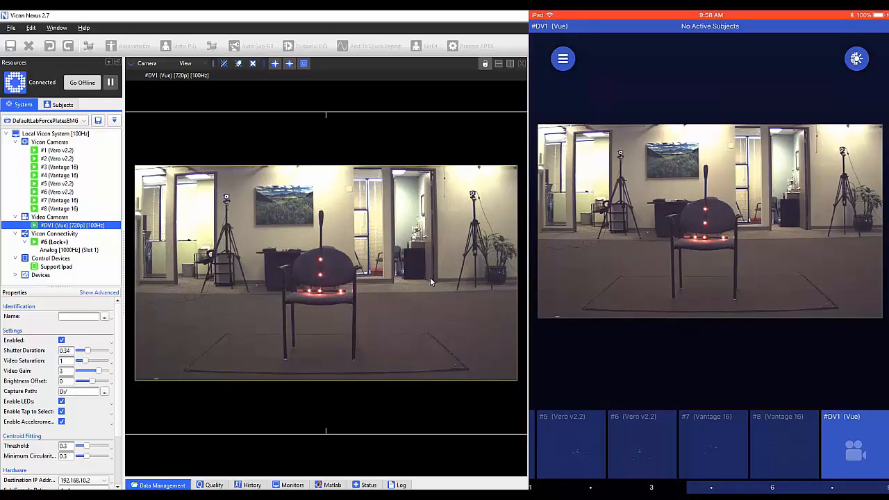
click(562, 58)
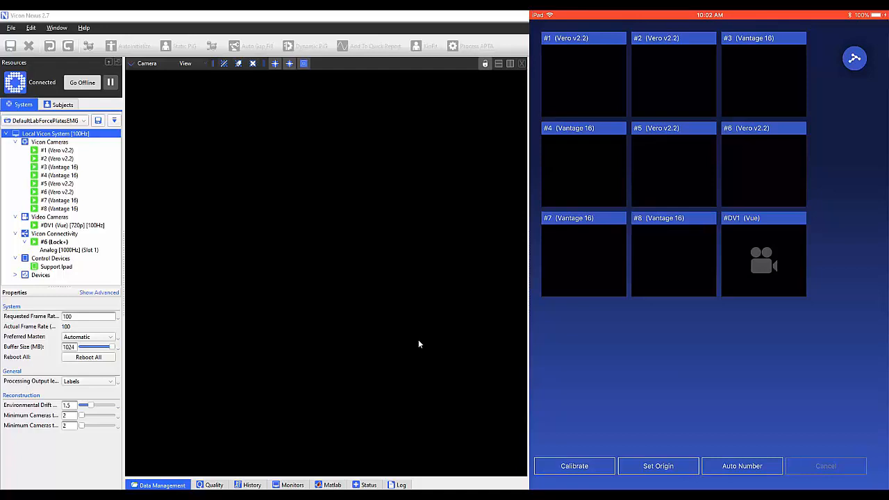
mouse_move(397, 345)
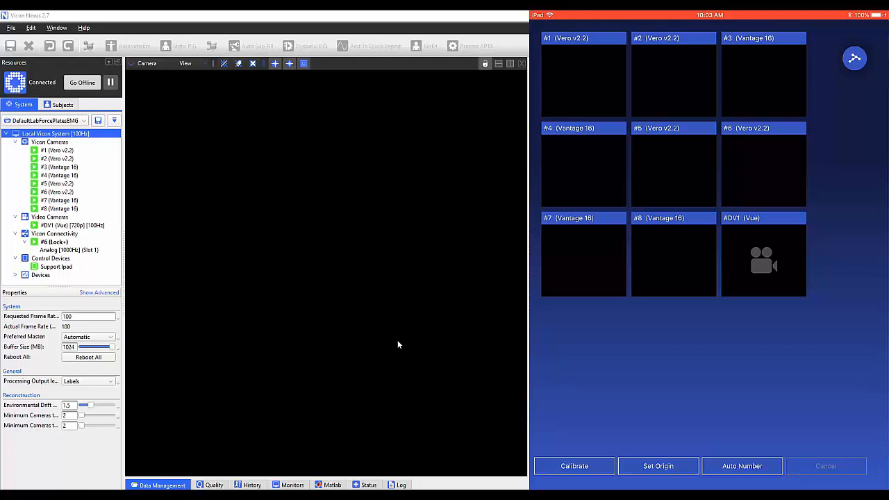
Start camera calibration and wave the wand until calibration is reported successful
click(574, 466)
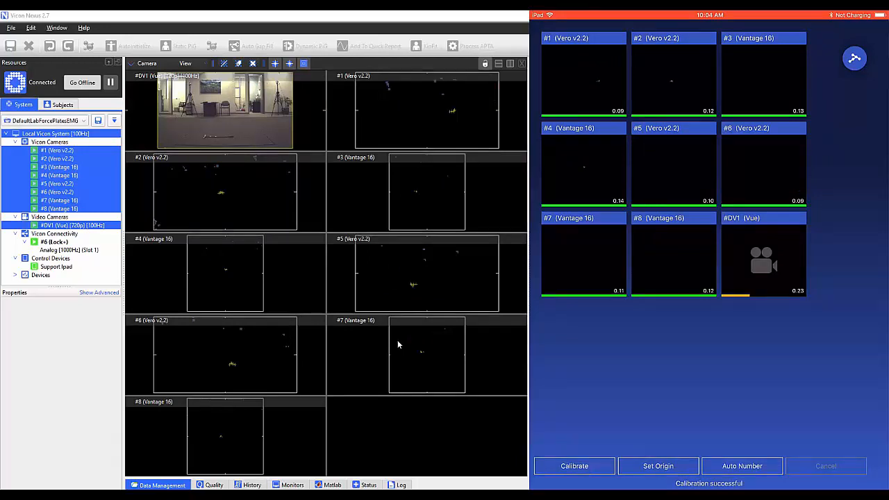
Switch Nexus to 3D Perspective, set the volume origin from the iPad, and orbit the floor grid
click(148, 64)
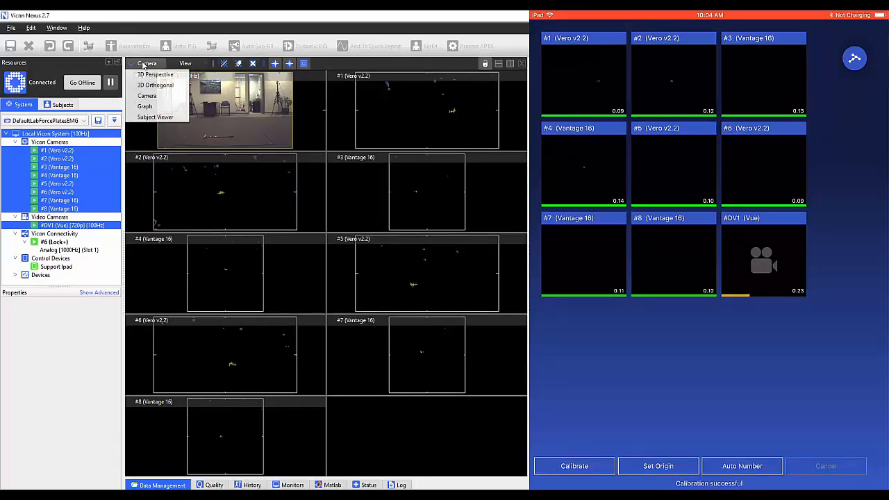
click(156, 75)
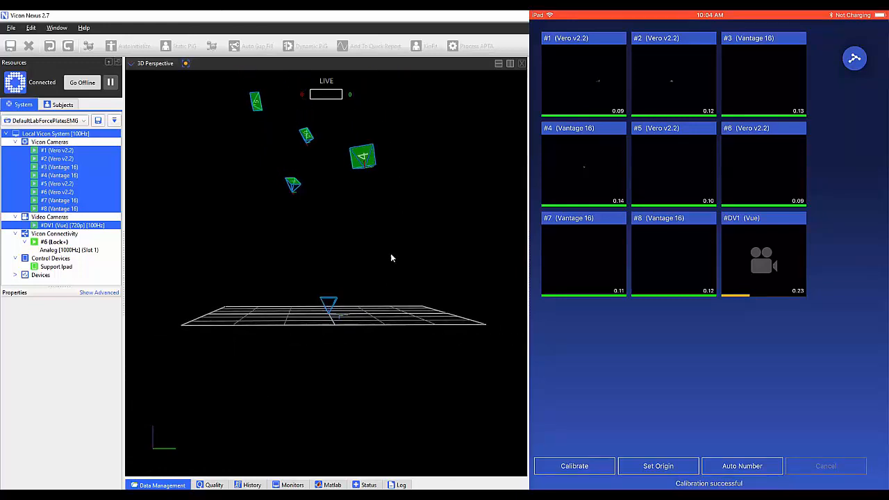
click(659, 467)
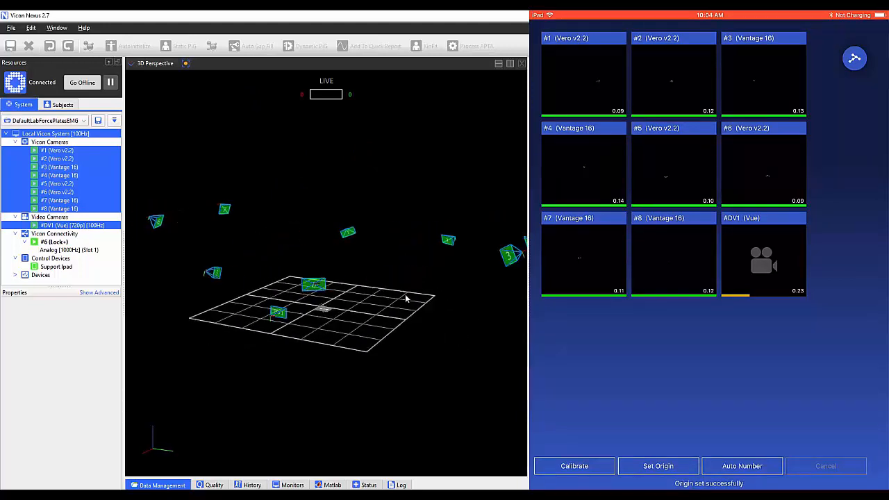
drag(406, 298, 396, 314)
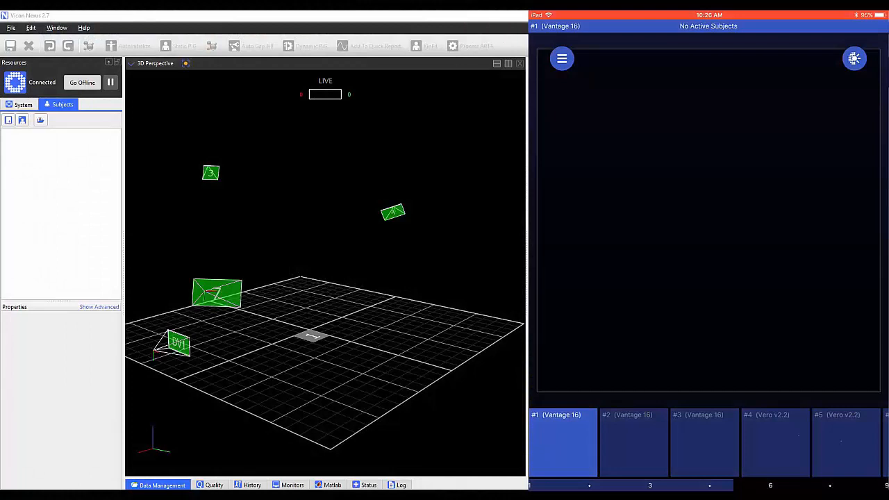
In Subject Setup, add a new subject named Mike
click(561, 58)
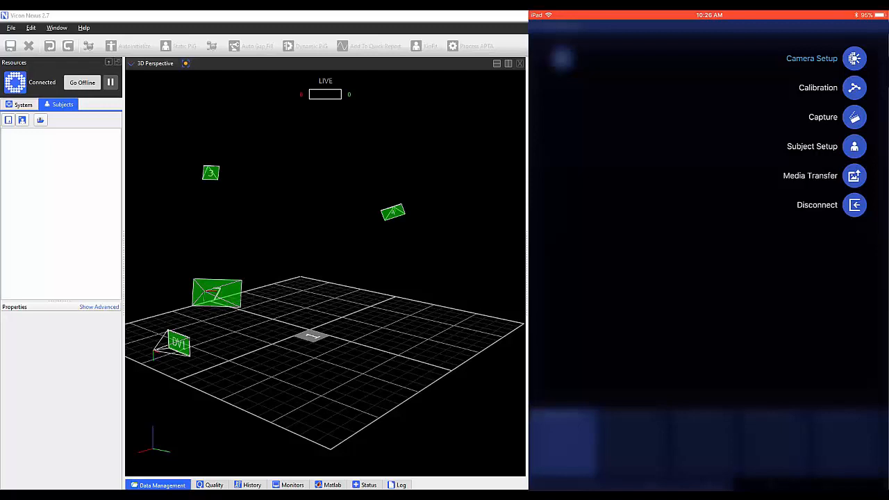
click(855, 146)
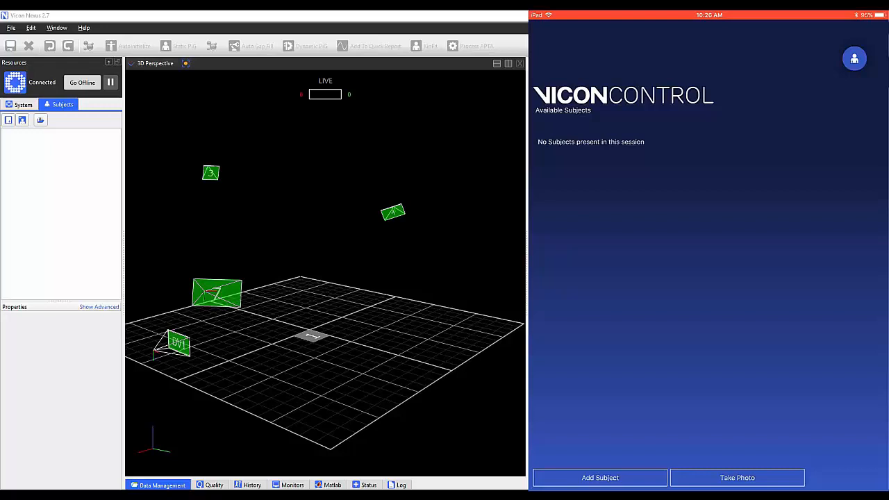
click(600, 478)
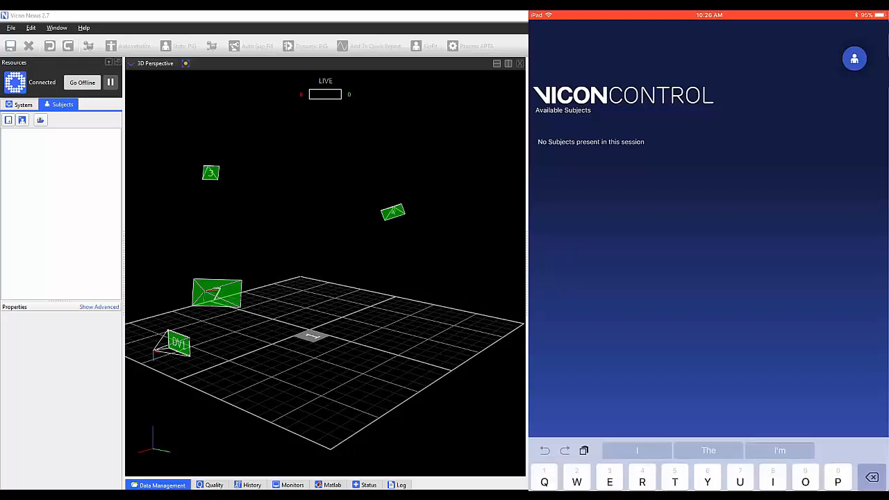
click(855, 59)
text(Mike)
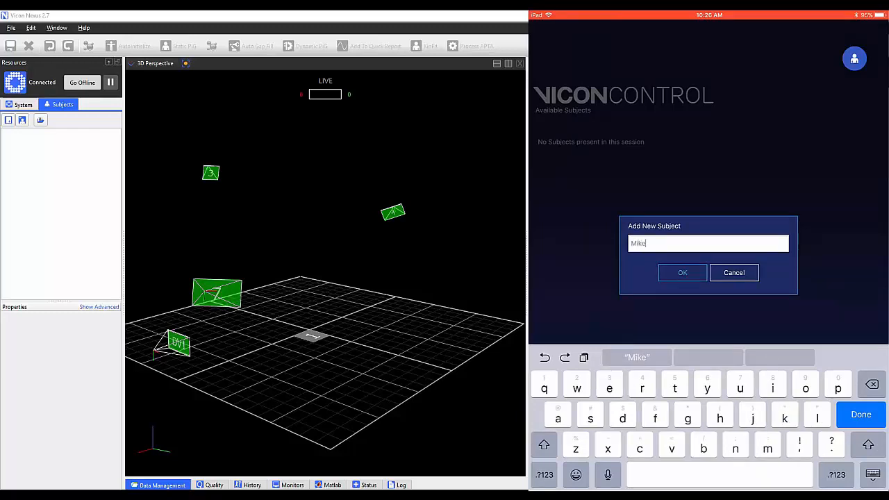
click(682, 272)
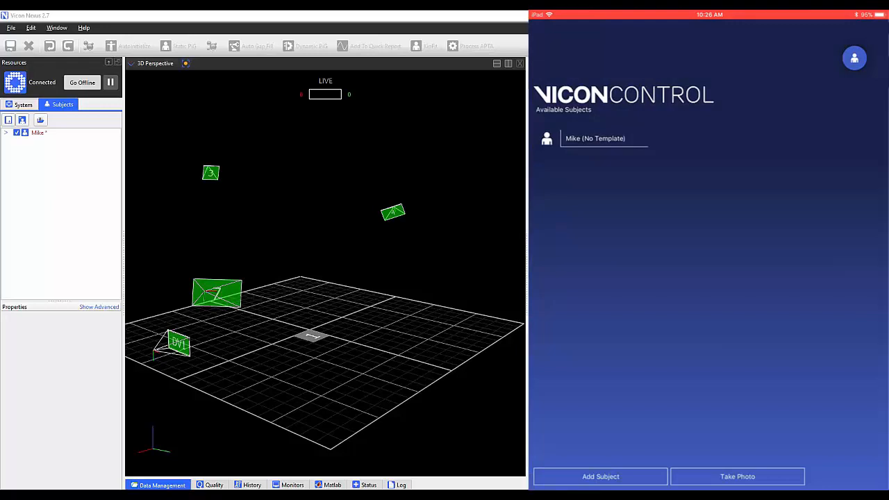
click(595, 139)
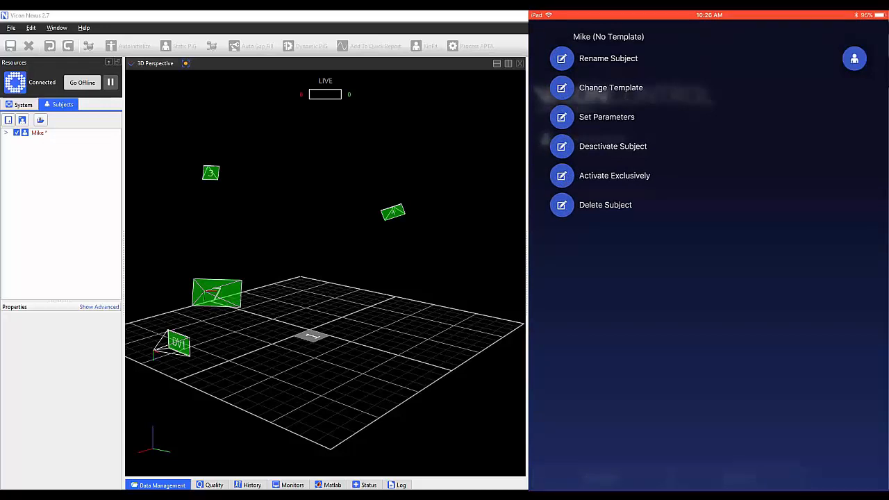
click(608, 58)
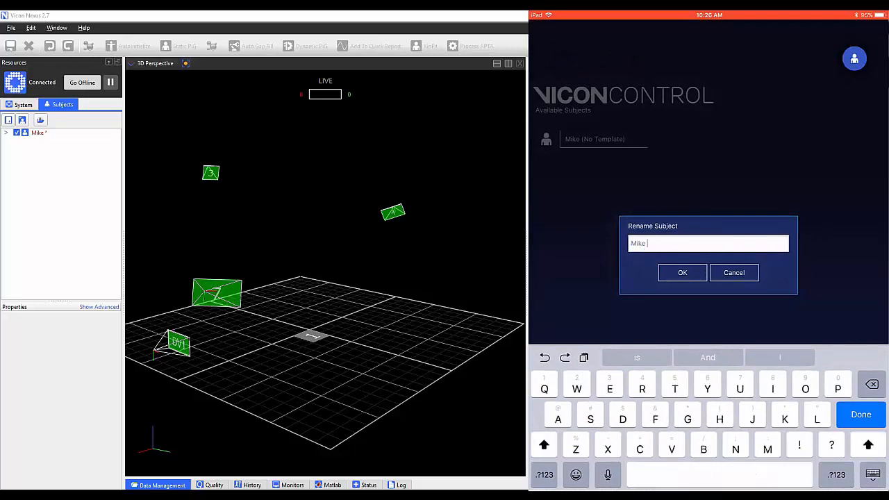
click(682, 272)
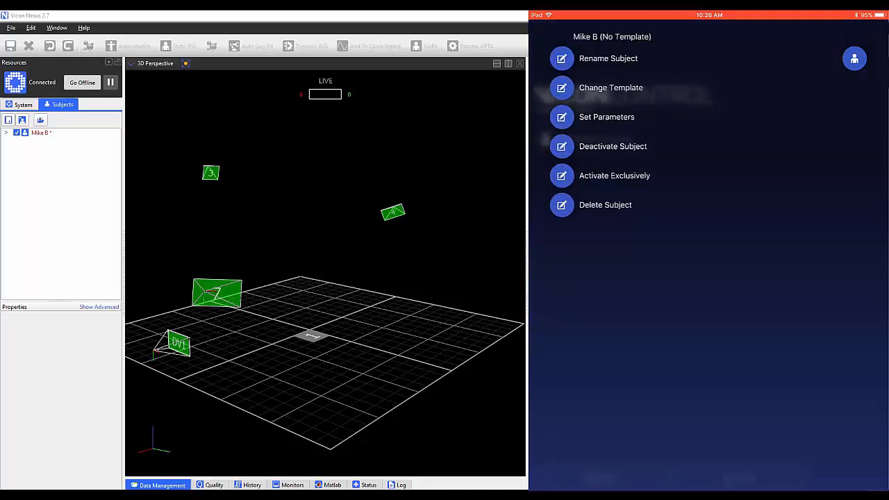
click(612, 87)
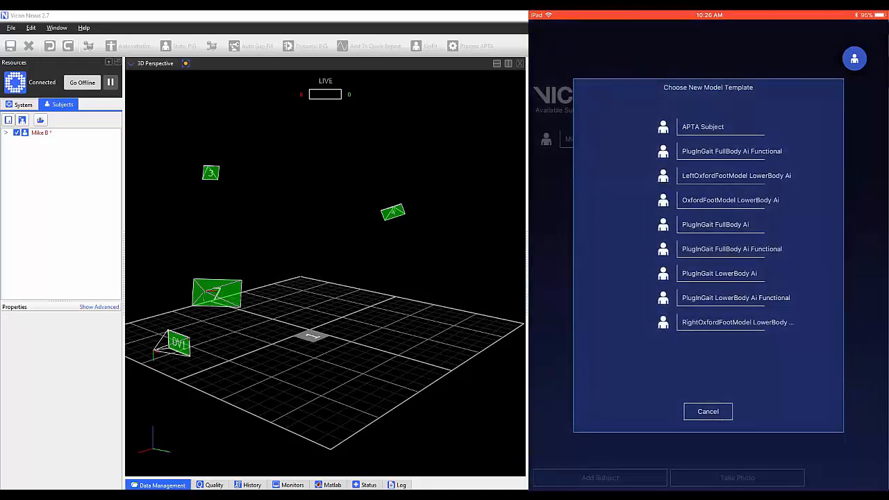
click(720, 272)
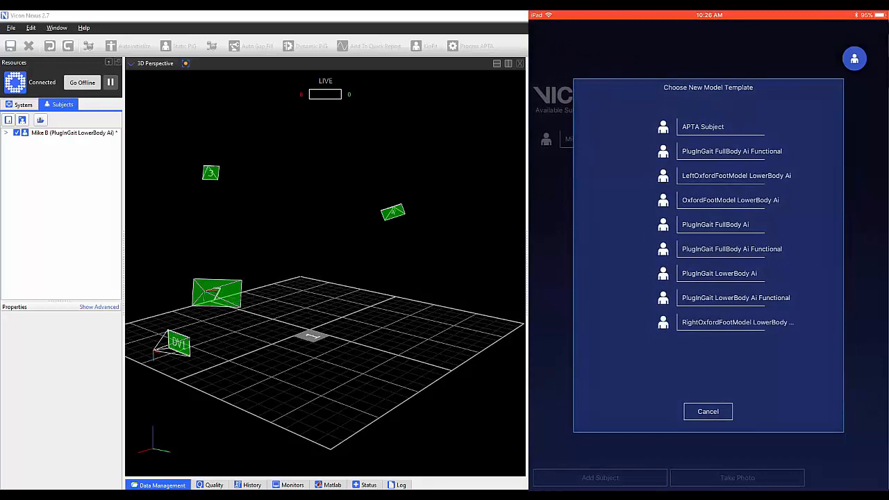
click(707, 412)
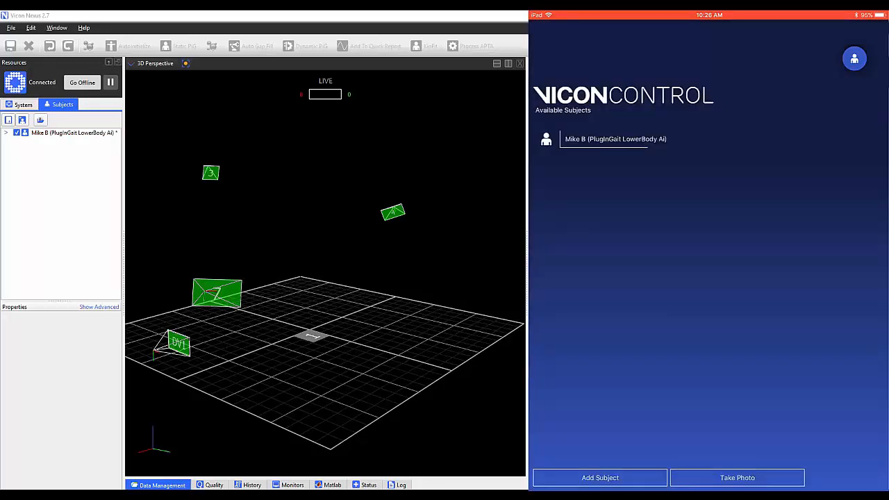
Enter body mass 75, height 1828, leg length 930 and the remaining leg parameters, then save
click(614, 139)
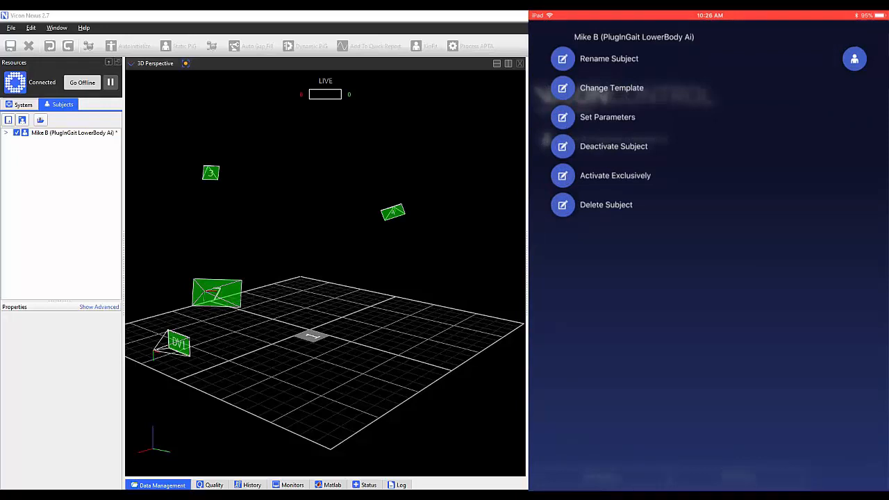
click(607, 117)
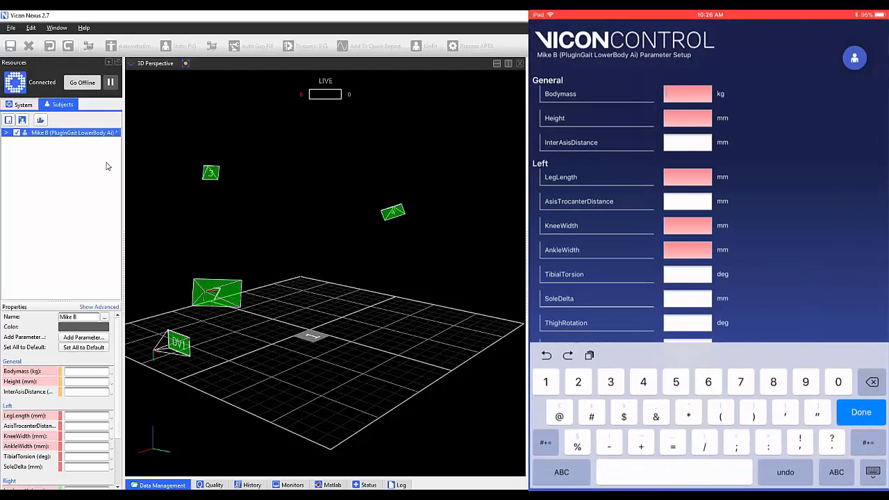
text(75)
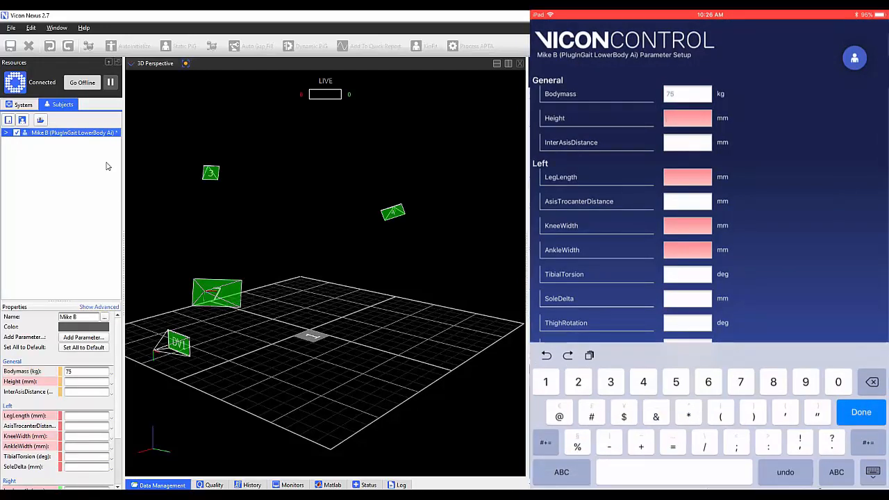
text(1828)
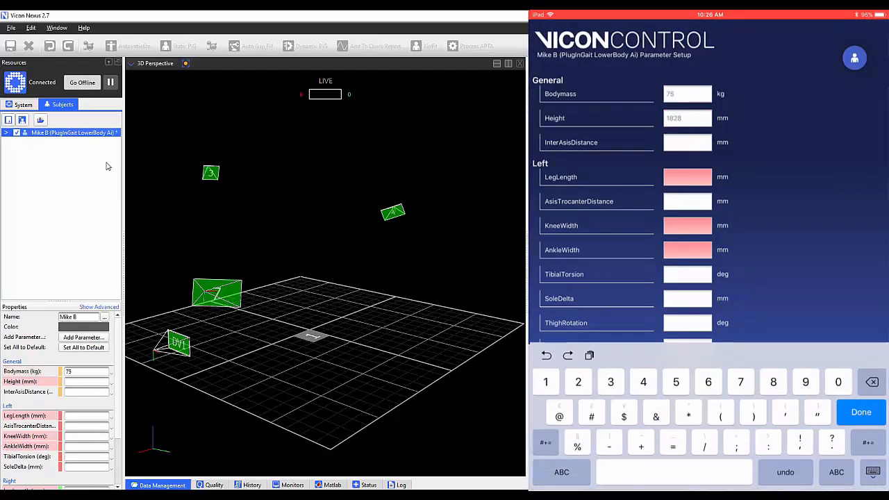
text(930)
text(107)
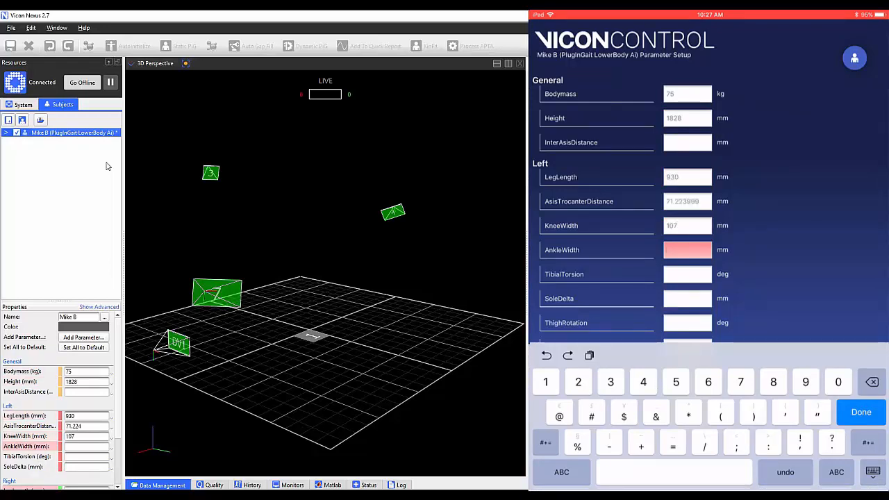
scroll(down, 3)
text(76)
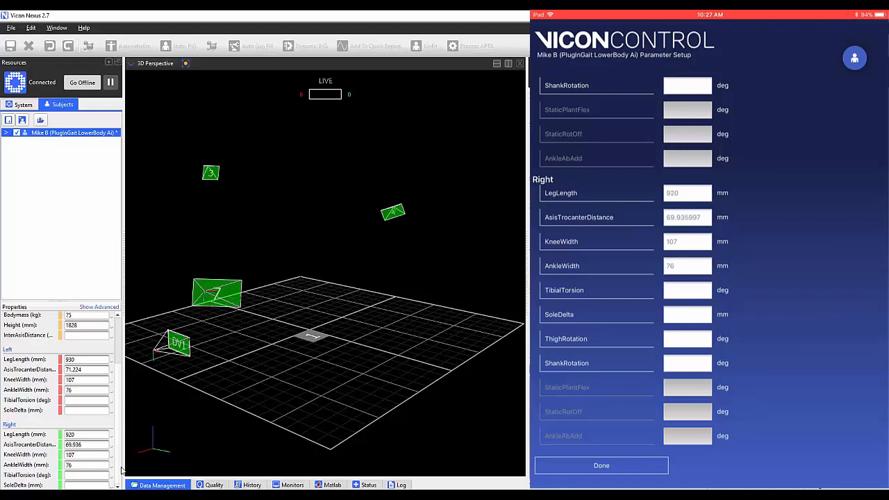
click(600, 465)
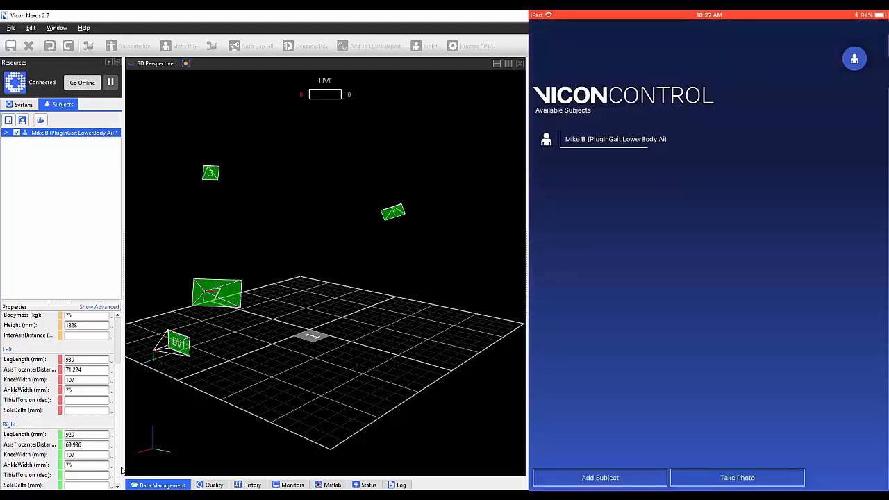
click(614, 139)
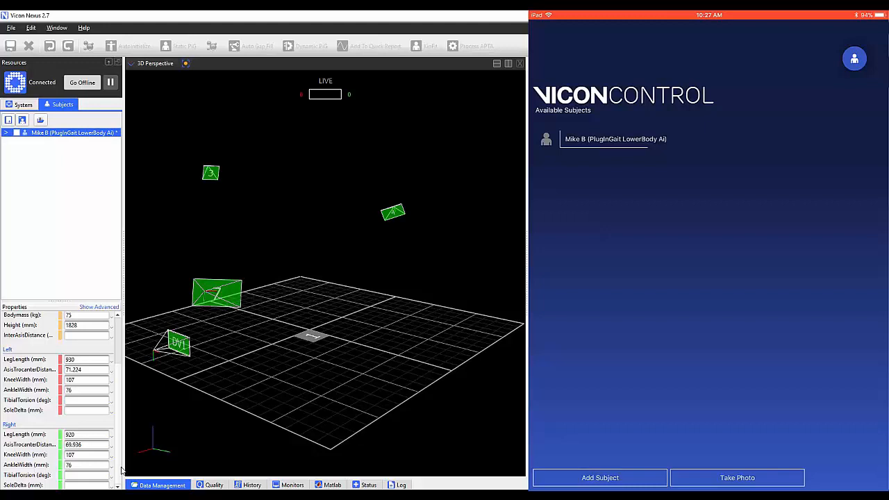
click(614, 139)
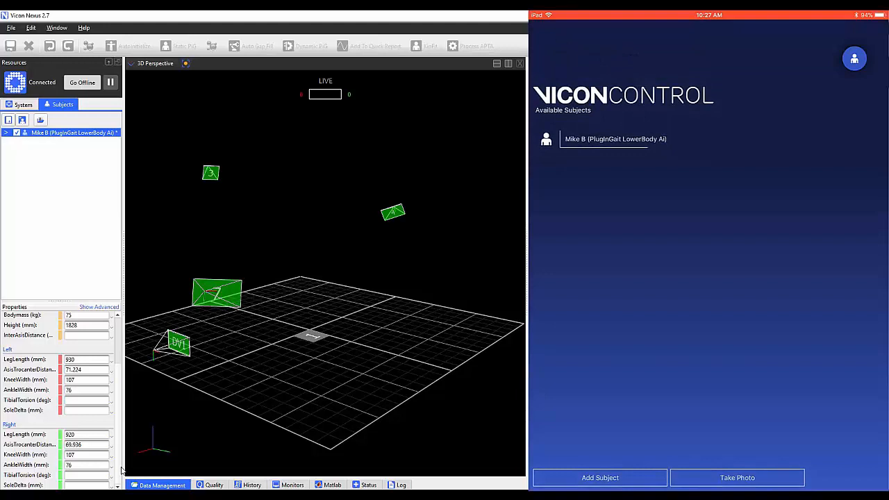
click(614, 139)
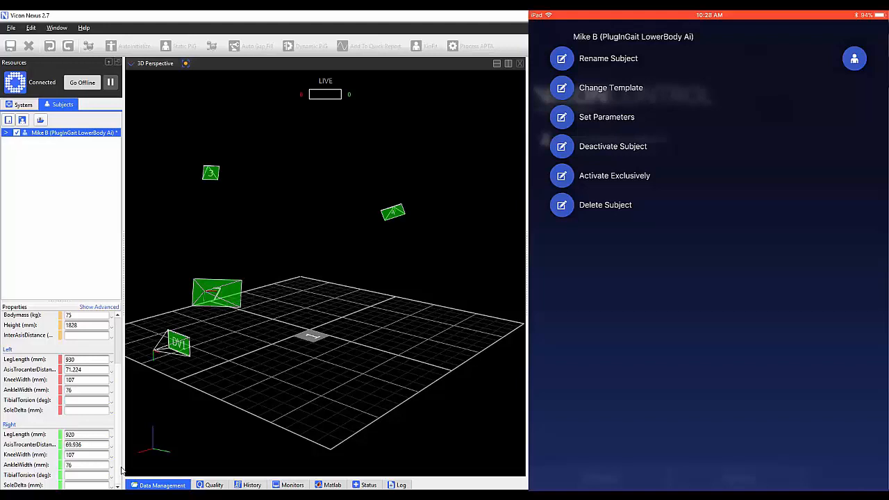
Choose Delete Subject and confirm, leaving the photo camera showing the participant in A-pose
click(606, 204)
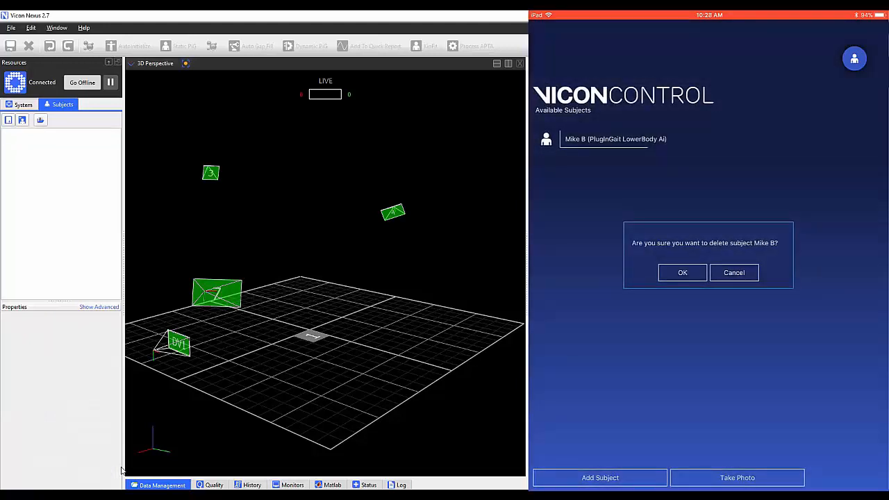
click(683, 272)
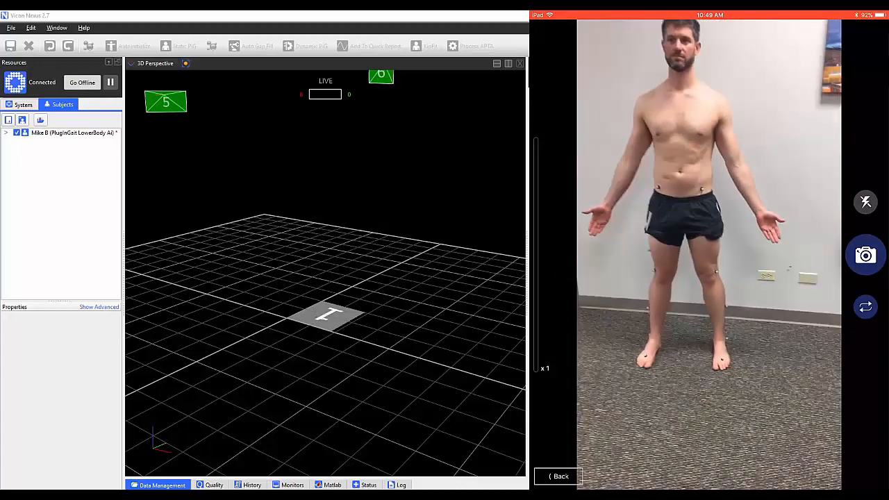
Capture the standing photo of the participant with the shutter
click(866, 256)
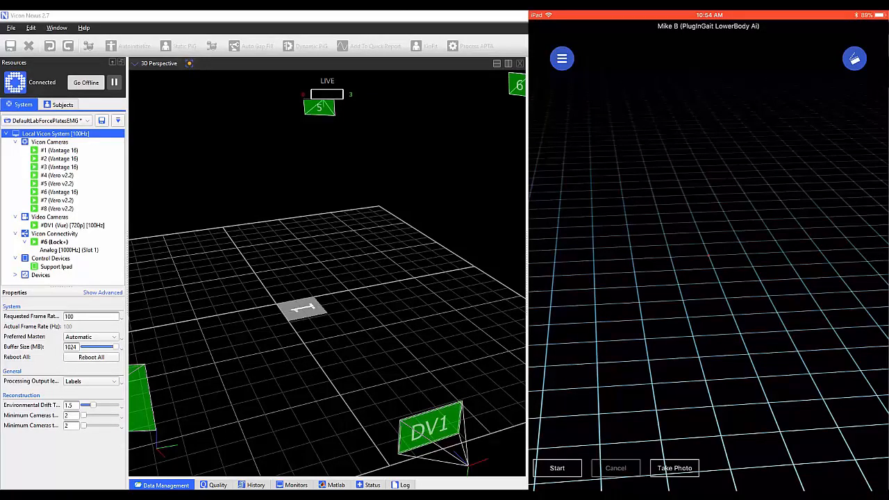
Choose a trial type for the capture from the Set Trial Type list
click(561, 58)
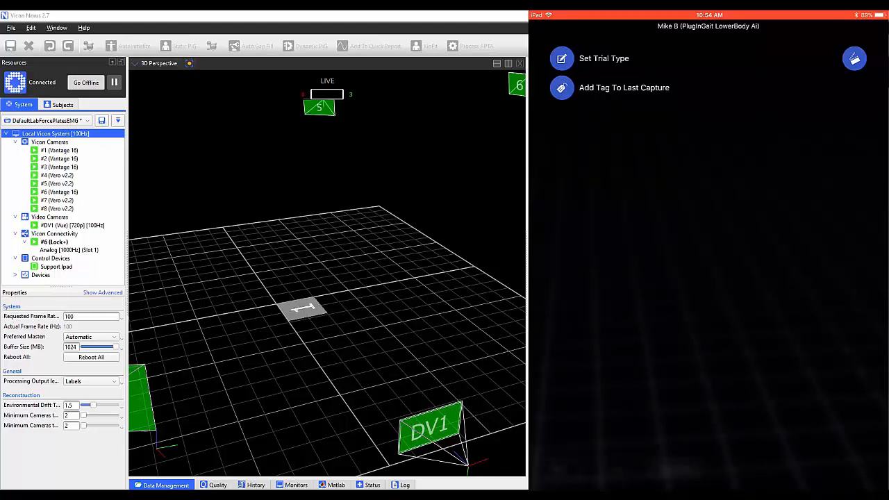
click(603, 58)
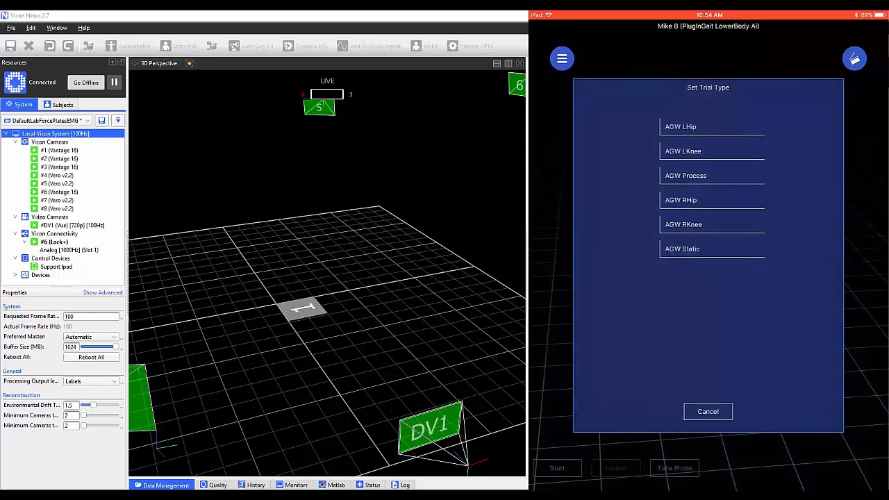
click(709, 411)
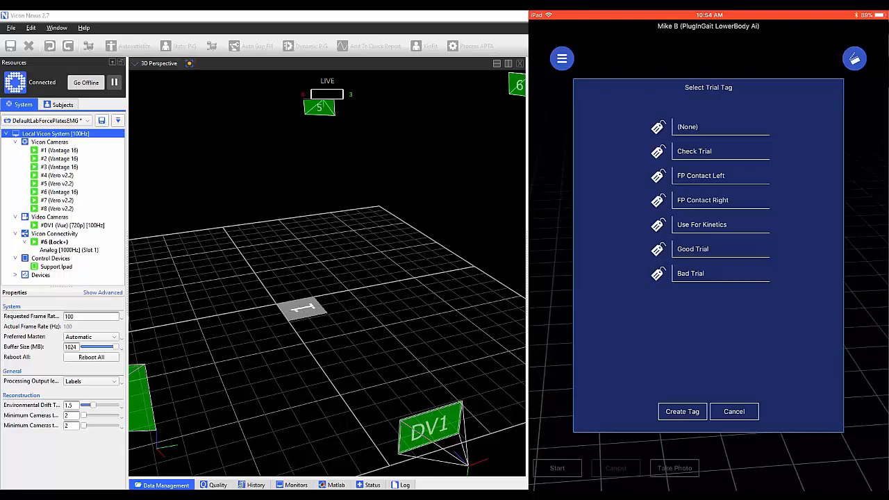
Make FP Contact Left the trial tag and return to the capture grid
click(700, 175)
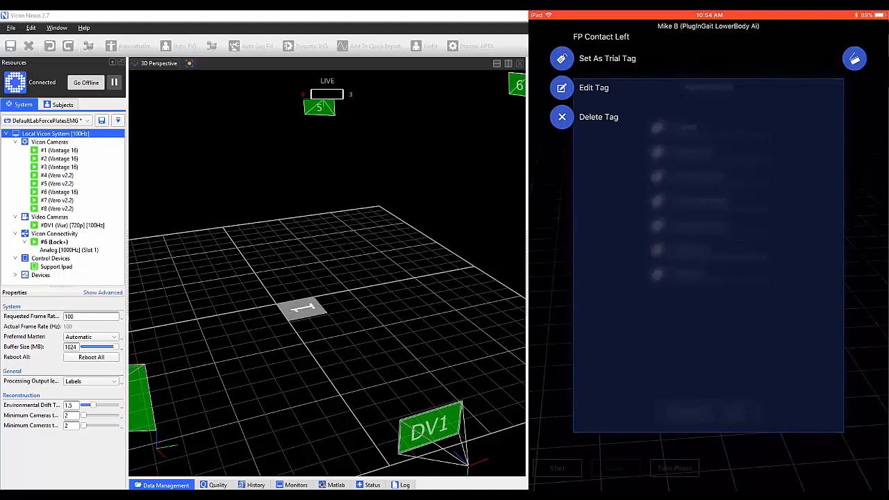
click(561, 58)
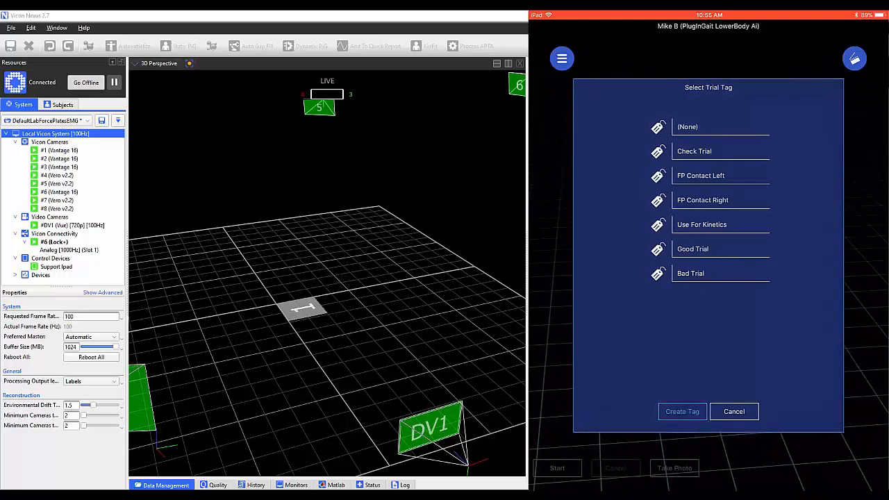
click(683, 411)
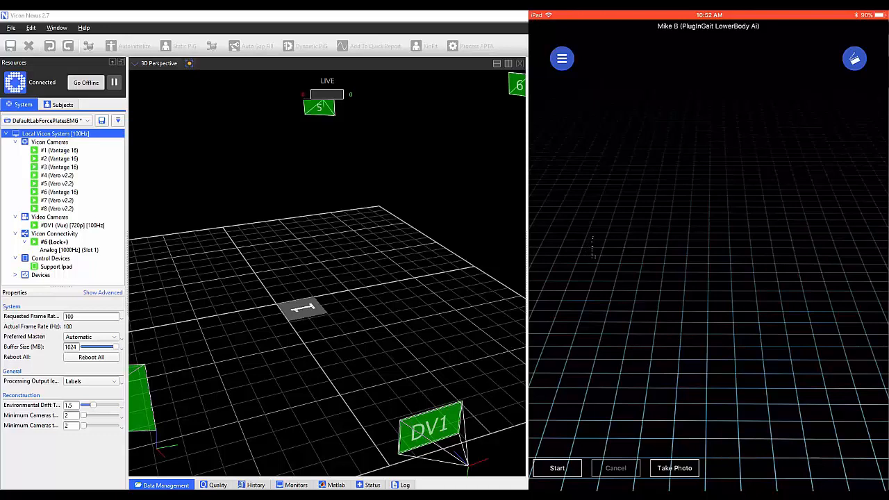
Capture a short trial from the tablet so it lands in the Nexus session tagged FP Contact Left
click(557, 467)
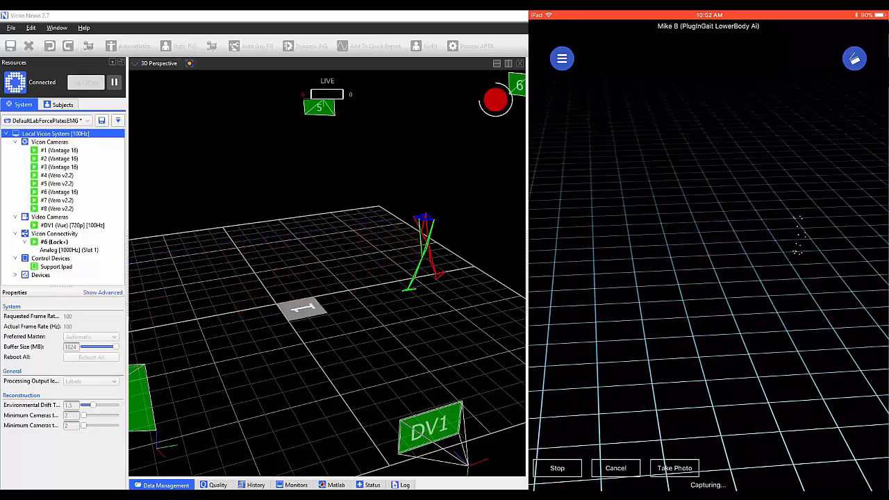
click(557, 467)
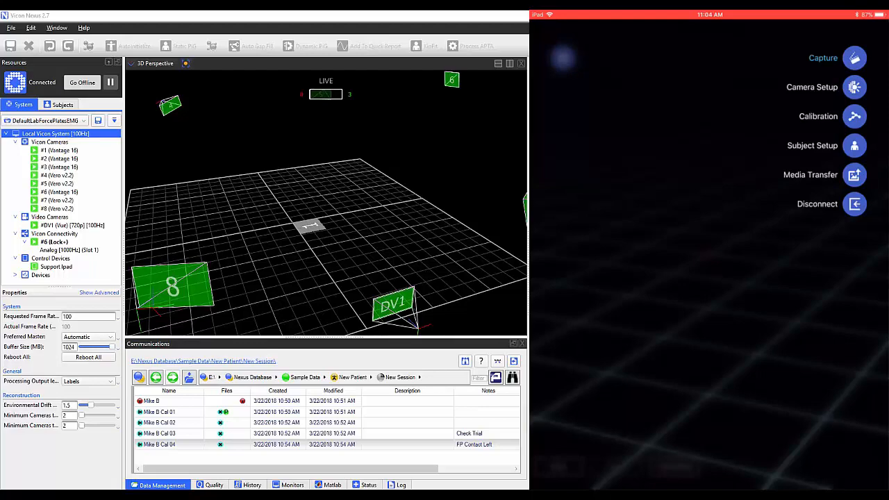
List the four captured photos in Media Transfer and review a photo's file prefix
click(811, 175)
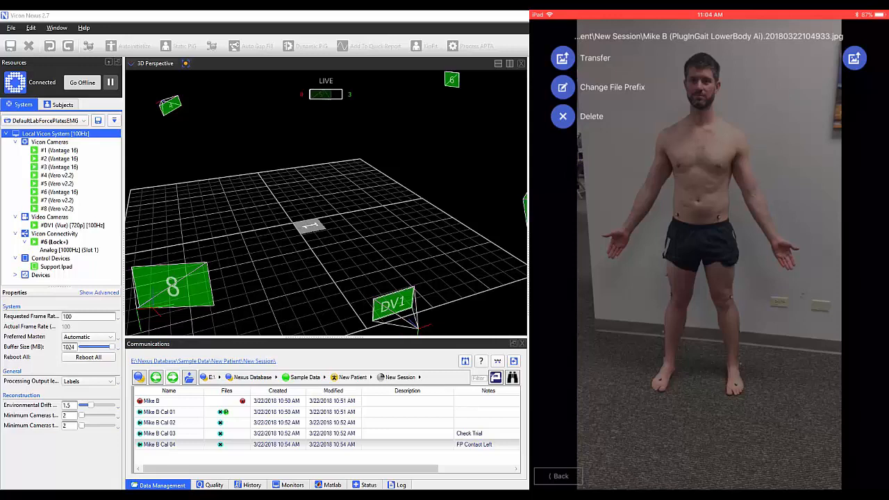
click(612, 86)
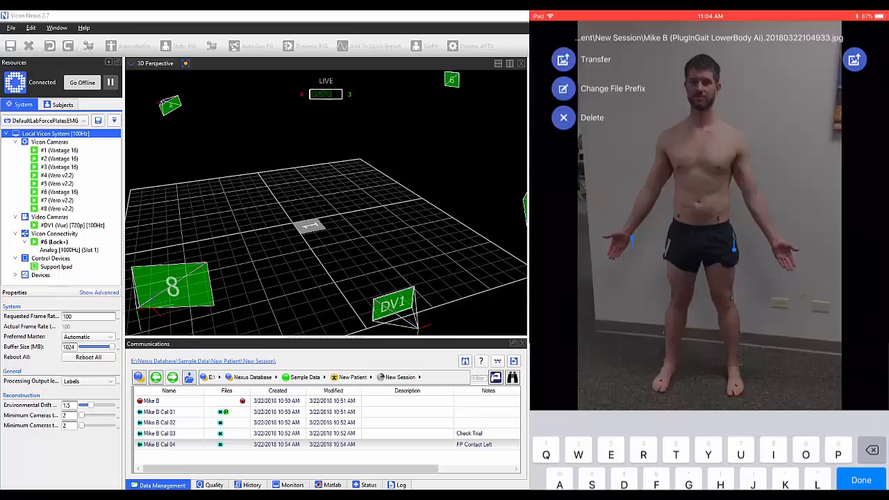
click(862, 481)
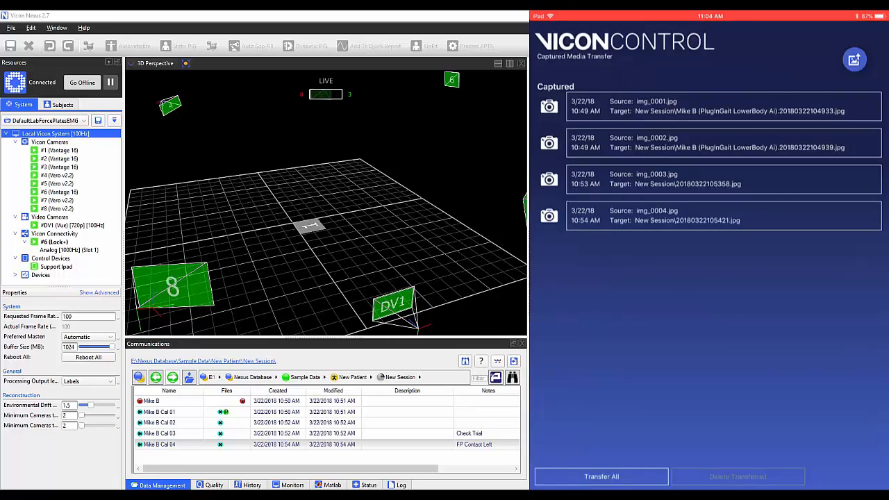
Transfer all four photos into Nexus, delete them from the tablet, and return to Available Subjects
click(600, 477)
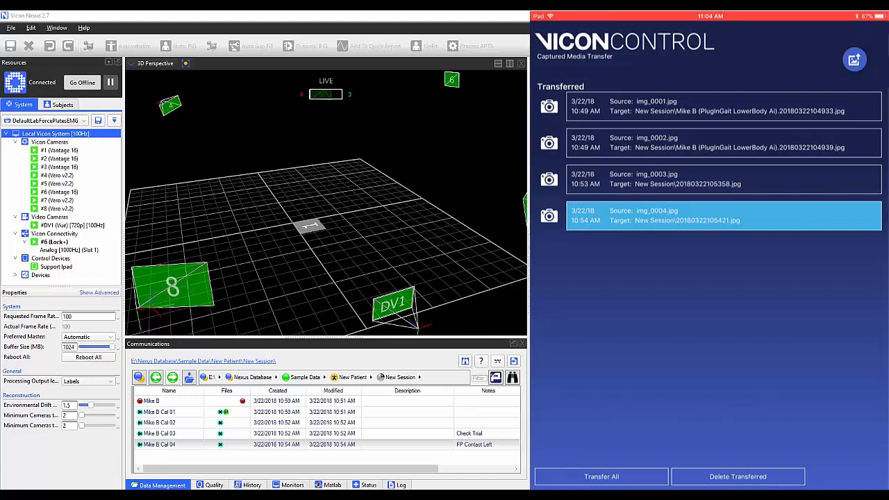
click(738, 476)
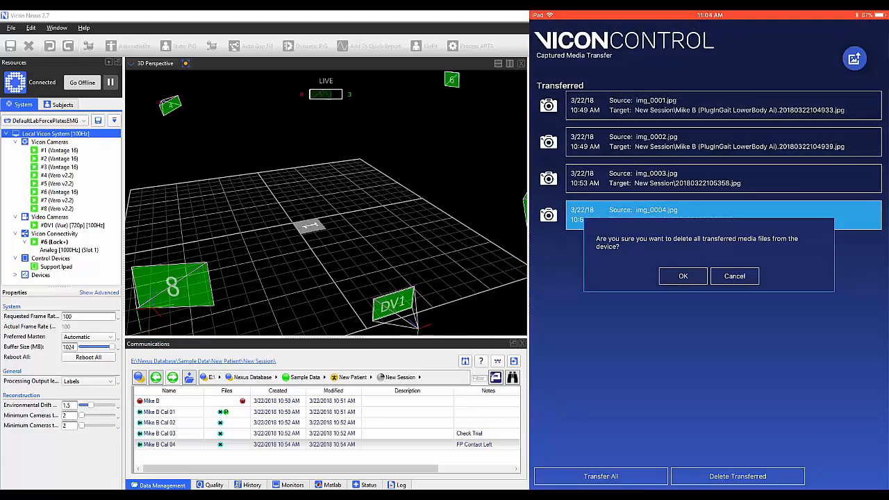
click(684, 275)
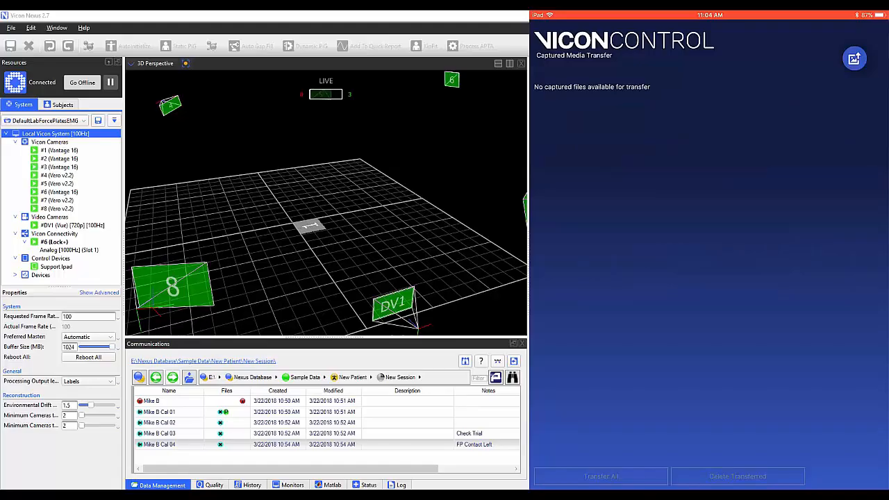
click(855, 59)
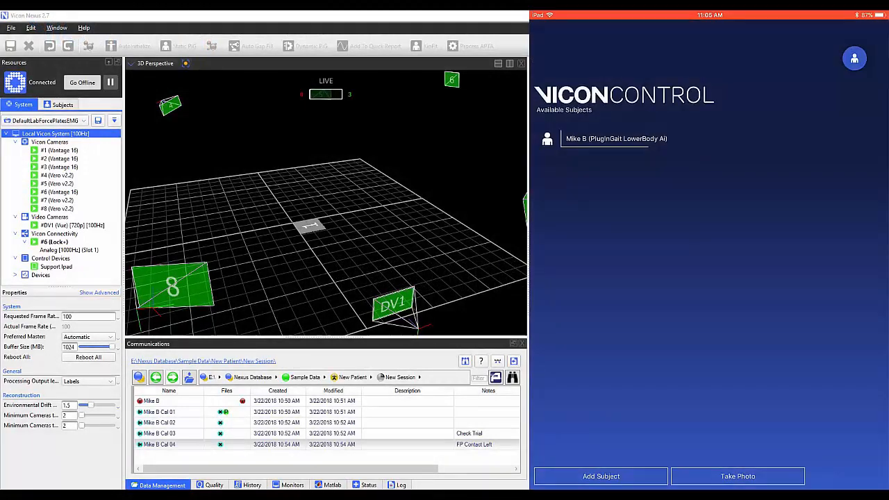